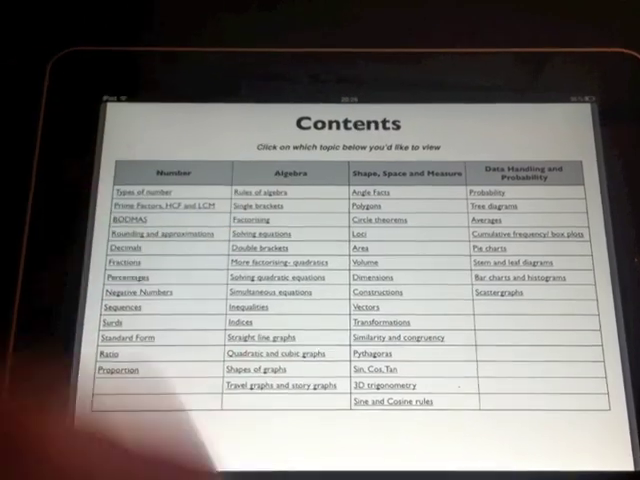
Open the Factorising notes from the Algebra column of the Contents page
click(249, 215)
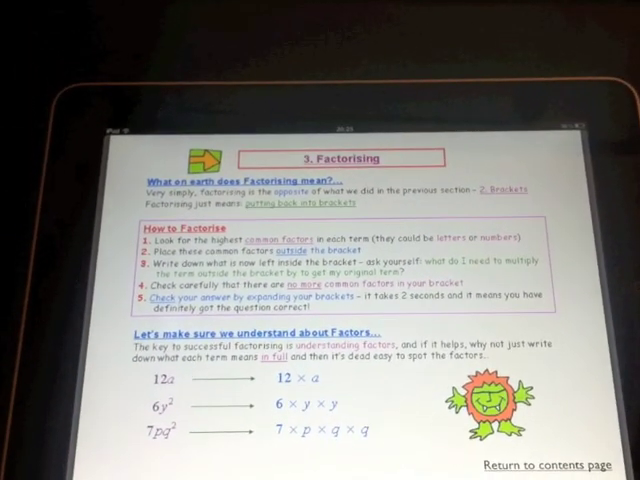
Scroll through the worked factorising examples, then return to the Contents page
scroll(down, 3)
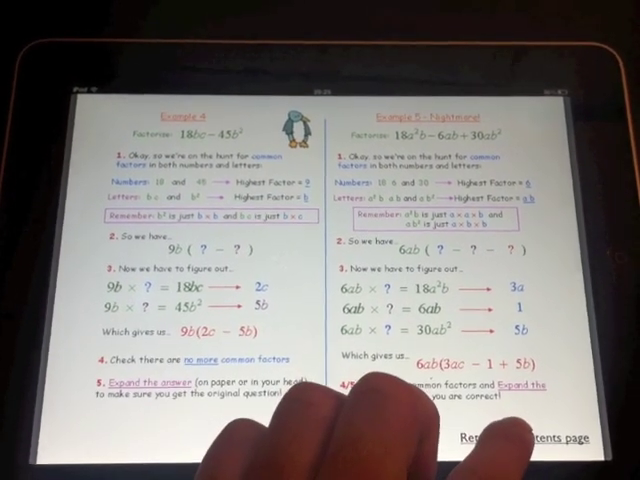
click(540, 438)
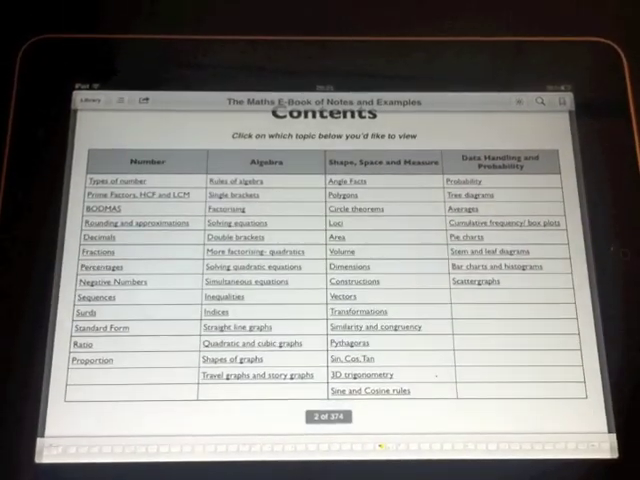